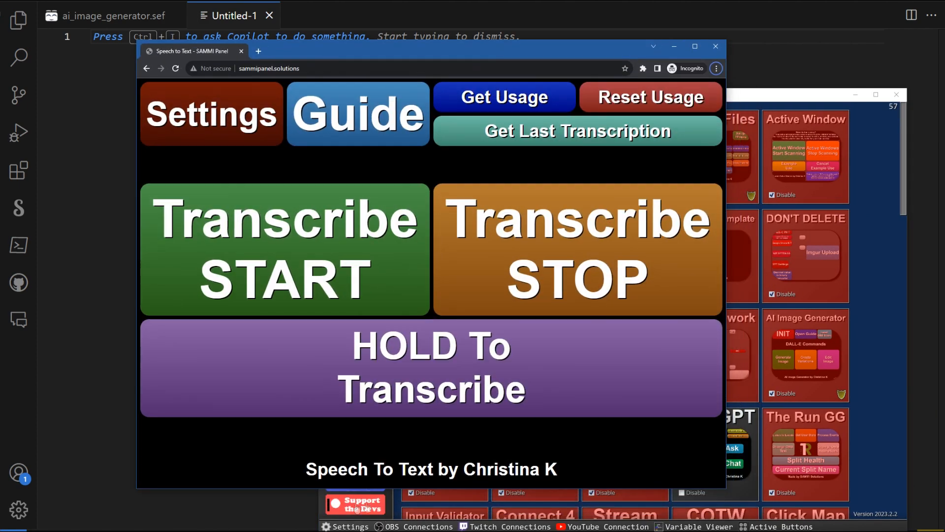
mouse_move(321, 245)
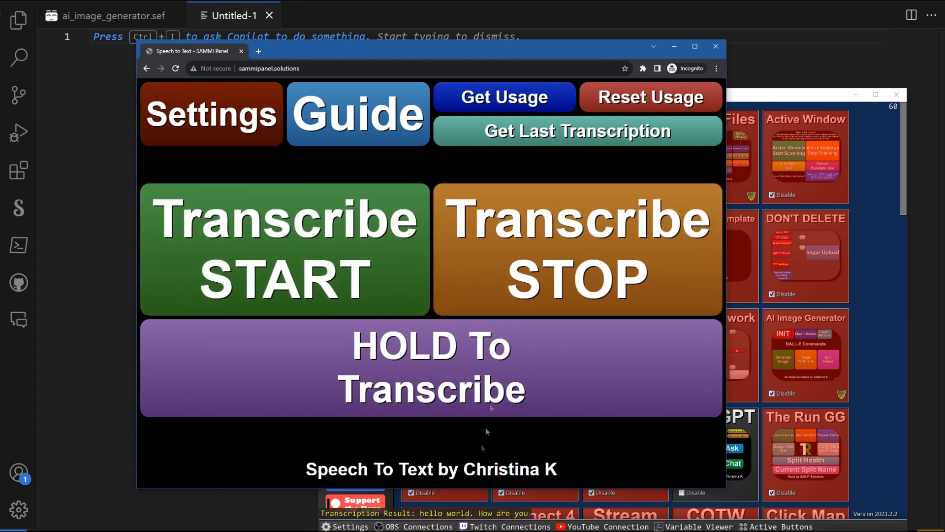
mouse_move(446, 449)
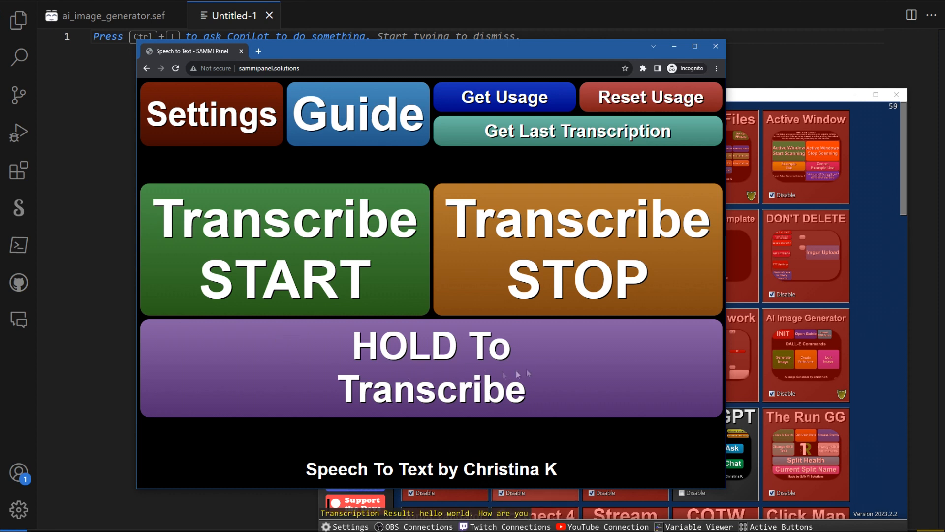
mouse_move(528, 369)
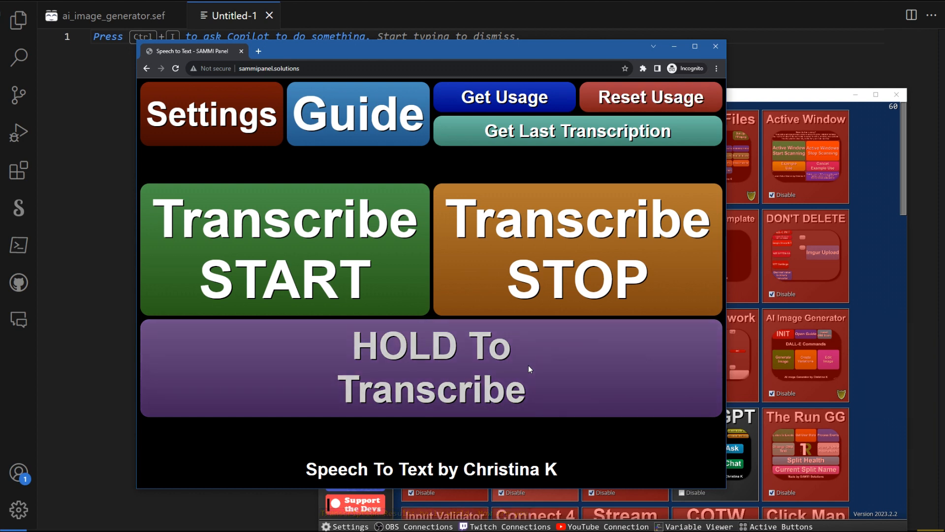
Hold-to-transcribe a test phrase so the result 'hello world' is reported.
left_click(430, 366)
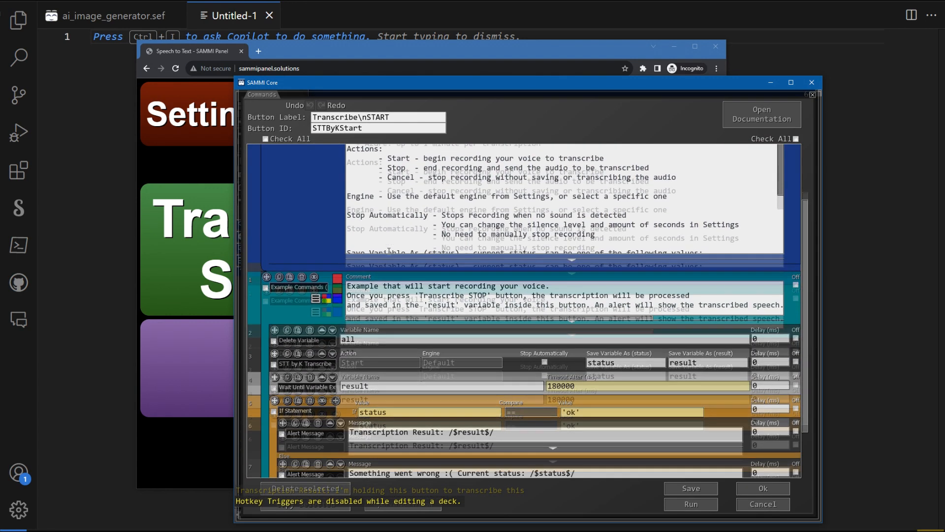
Keep the default engine, enable Stop Automatically on silence for Transcribe START, and save.
left_click(461, 362)
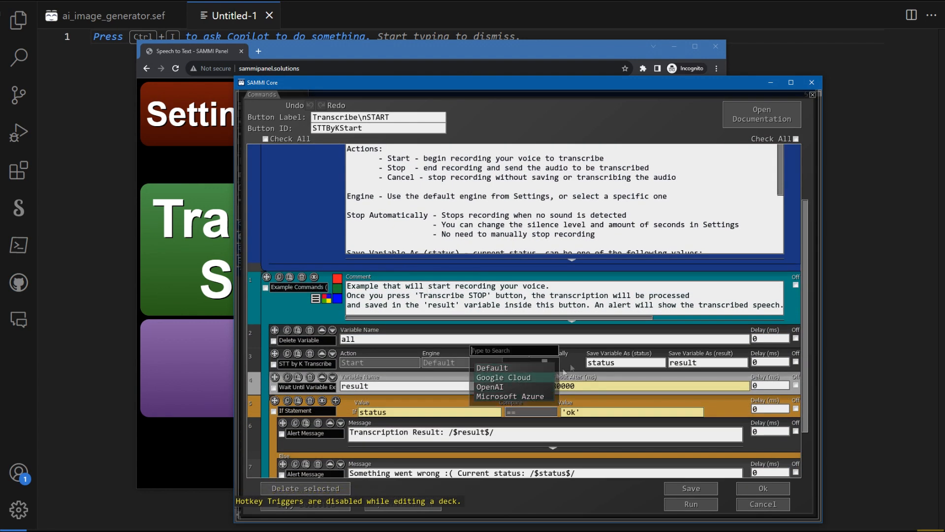
left_click(492, 368)
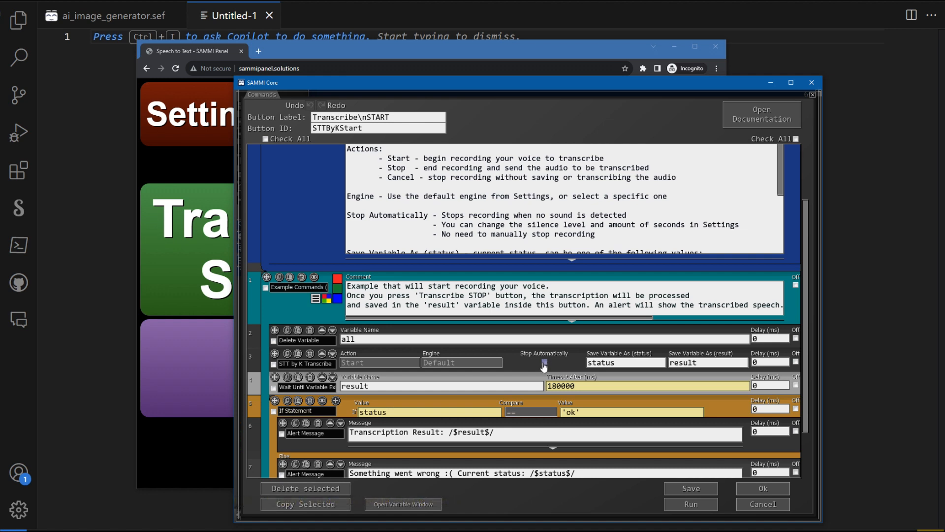
left_click(544, 362)
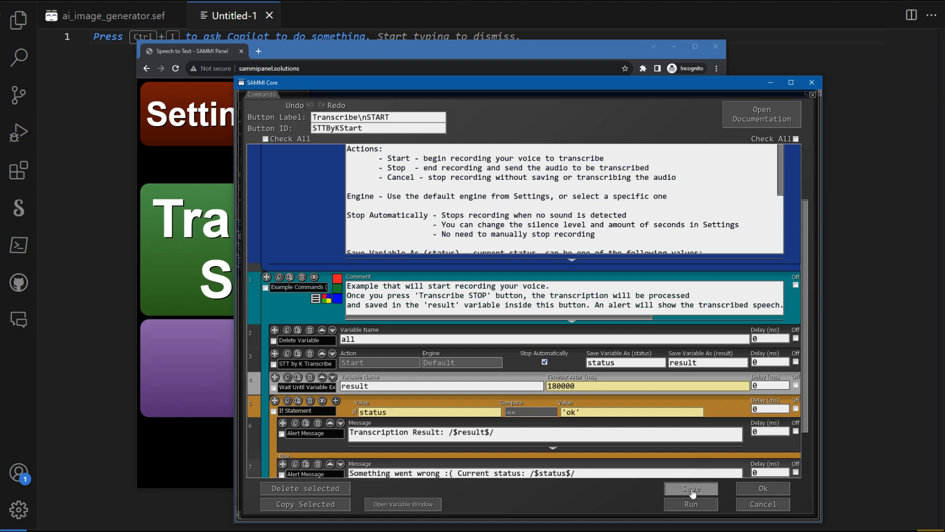
left_click(690, 487)
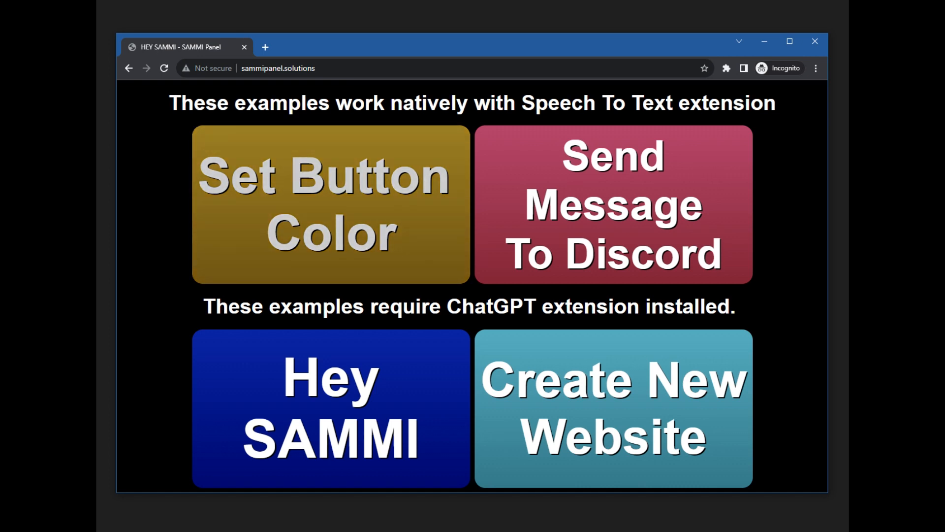
Recolour the Set Button Color button from gold to dark blue by saying 'blue'.
left_click(331, 204)
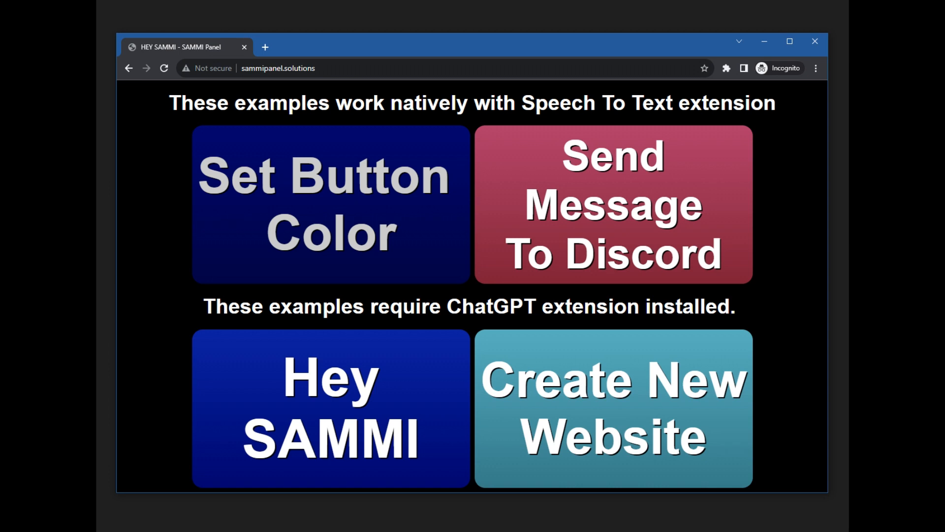
left_click(329, 204)
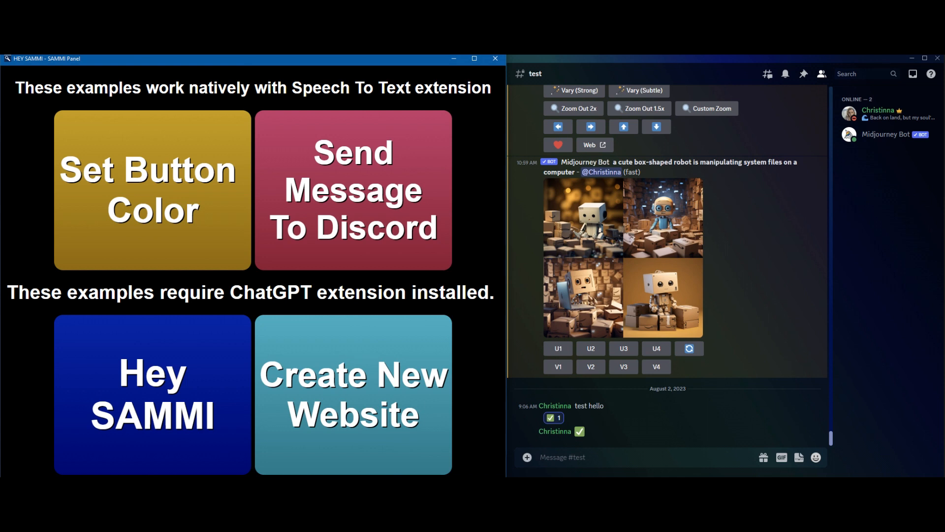
Dictate a message via Send Message To Discord so it posts in the test channel.
left_click(352, 190)
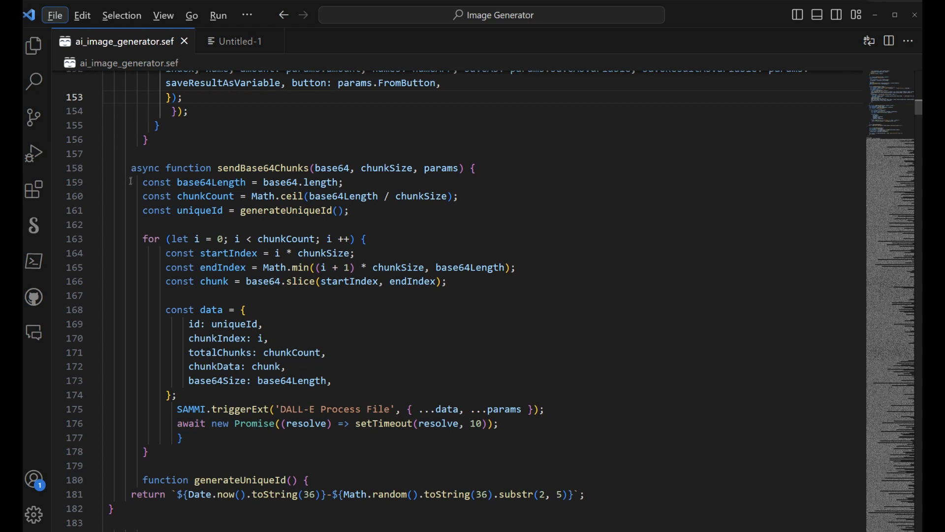
Select sendBase64Chunks (lines 158–178) and ask Hey SAMMI to explain the selected code.
left_click_drag(131, 168, 237, 324)
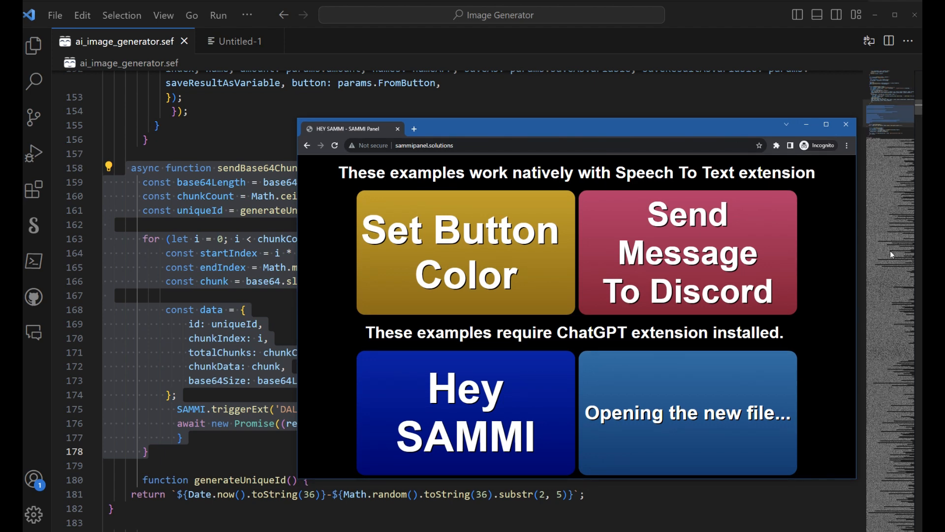
left_click(465, 413)
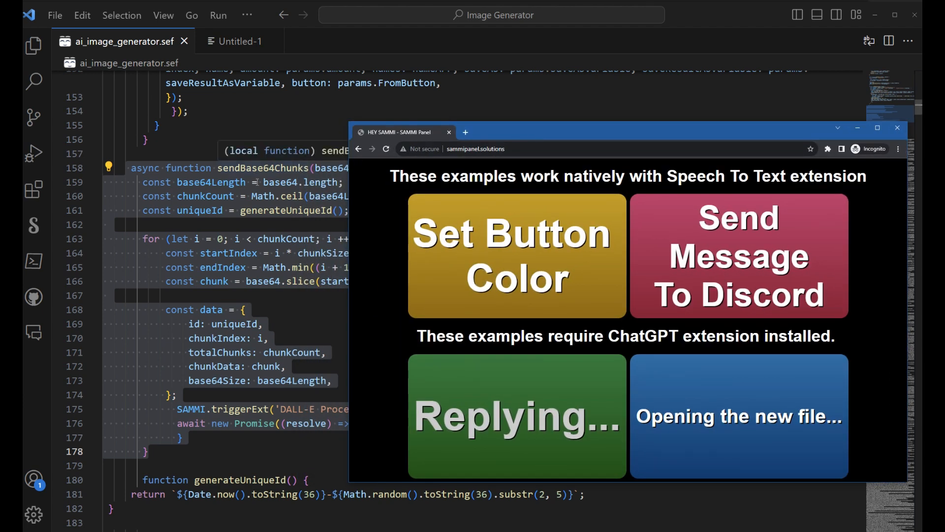
mouse_move(312, 315)
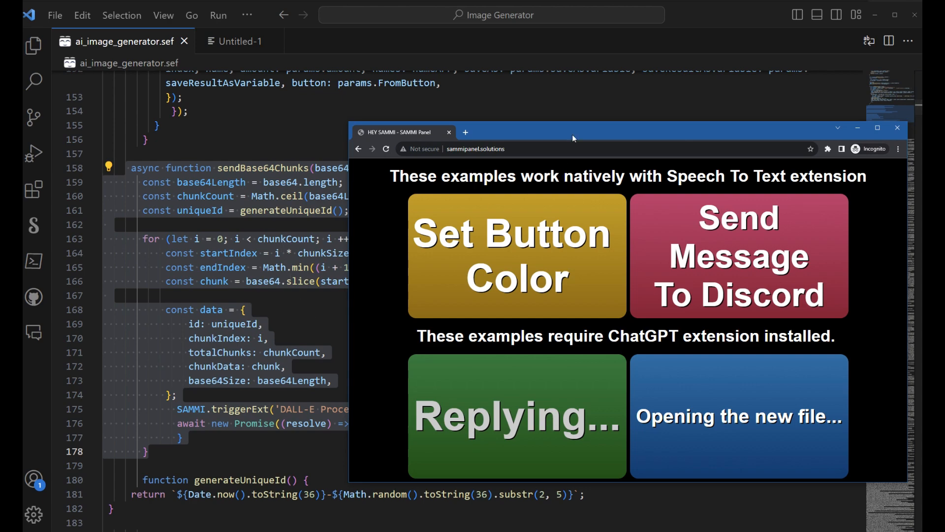
left_click_drag(573, 132, 554, 139)
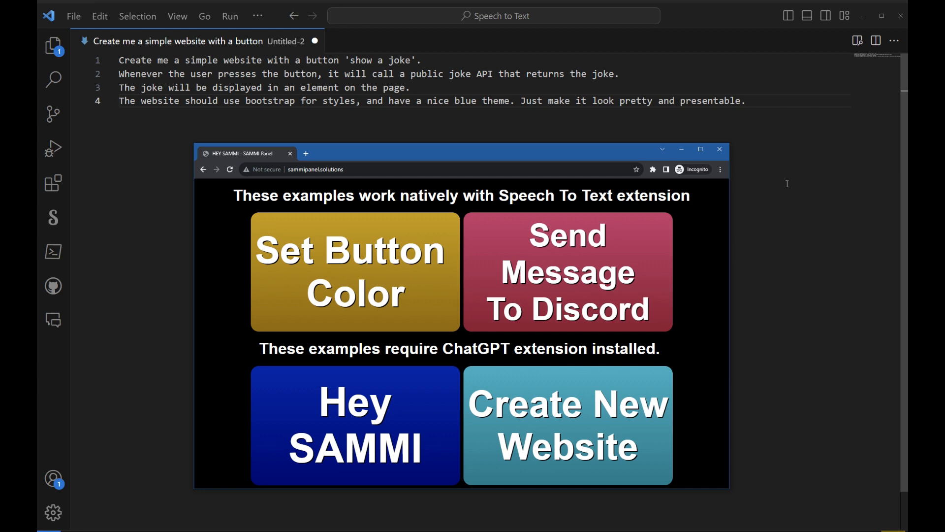
Dictate the joke-website-with-a-button request via Create New Website and send it to ChatGPT.
left_click(567, 426)
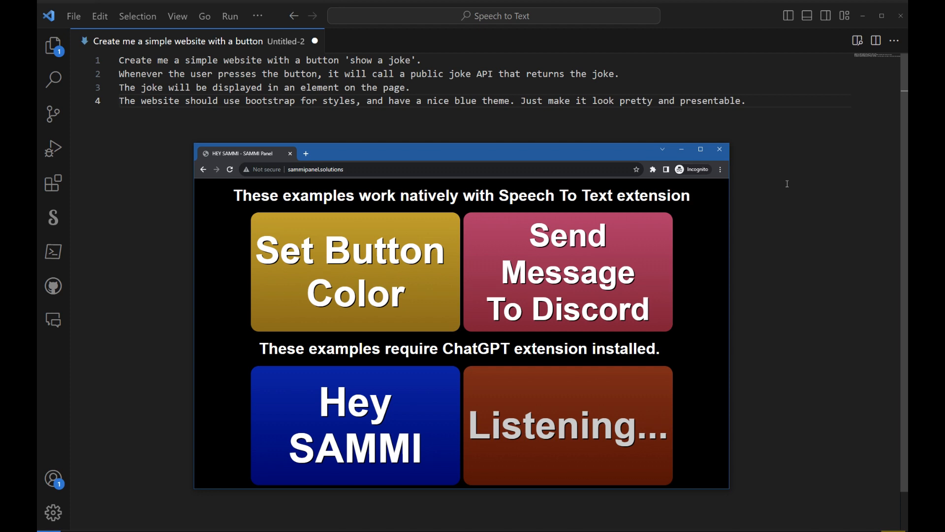
mouse_move(788, 184)
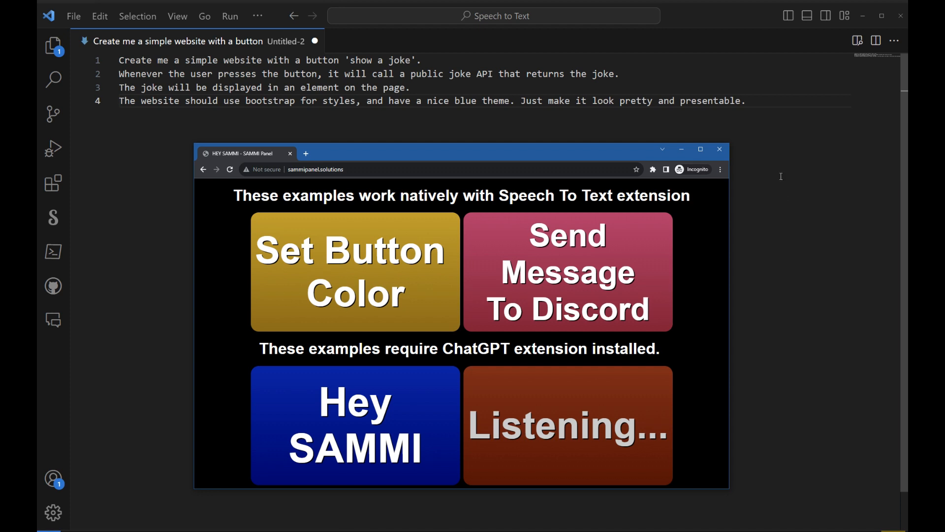
mouse_move(781, 175)
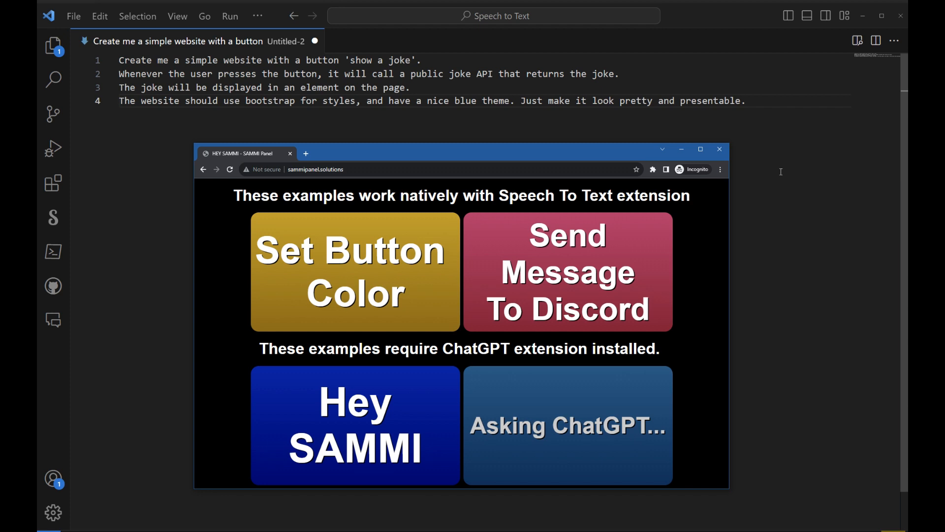
mouse_move(729, 364)
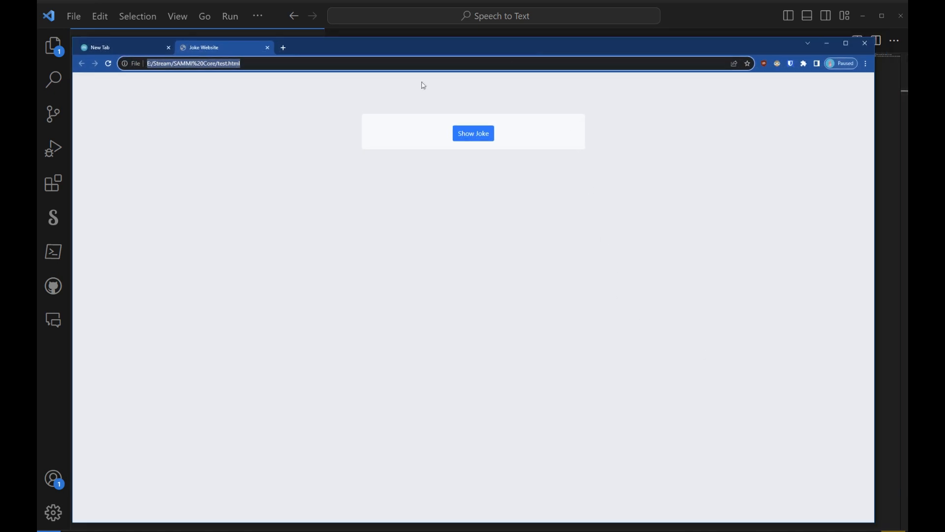
Show two jokes on the generated Joke Website using its Show Joke button.
left_click(473, 133)
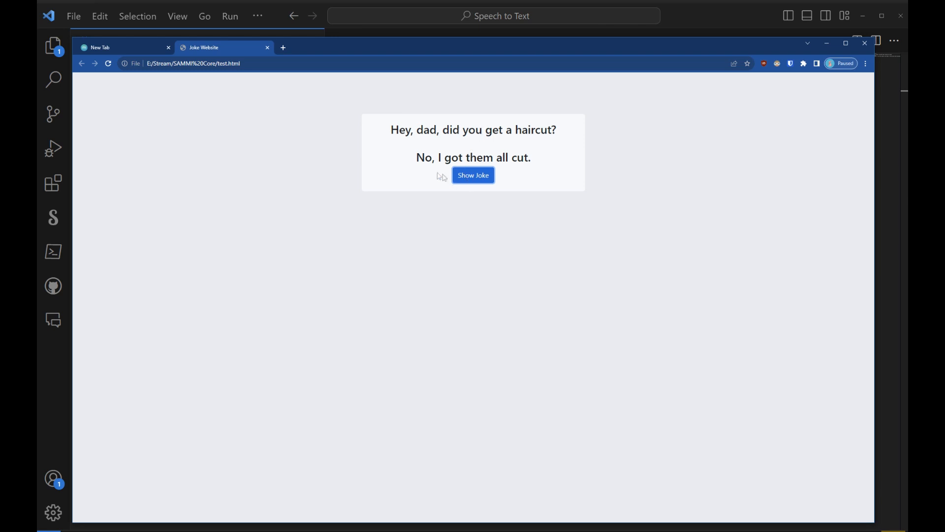
left_click(472, 175)
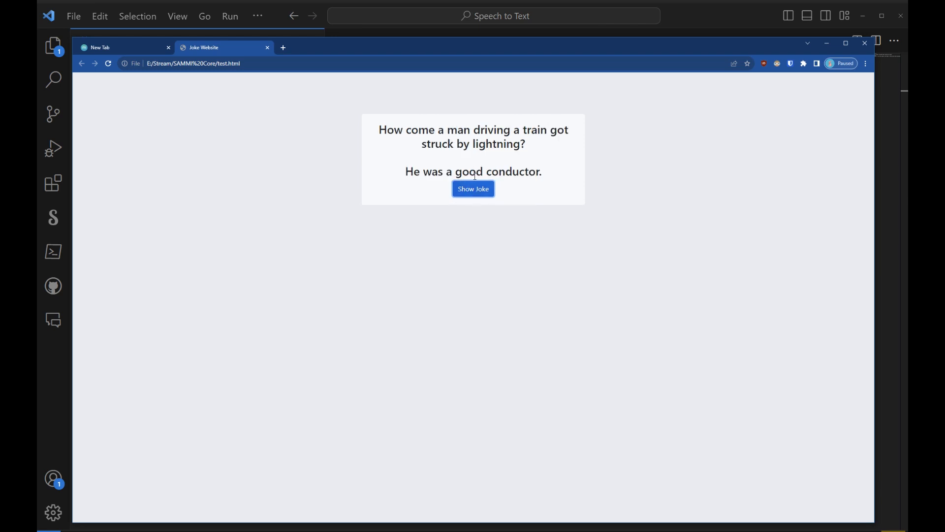